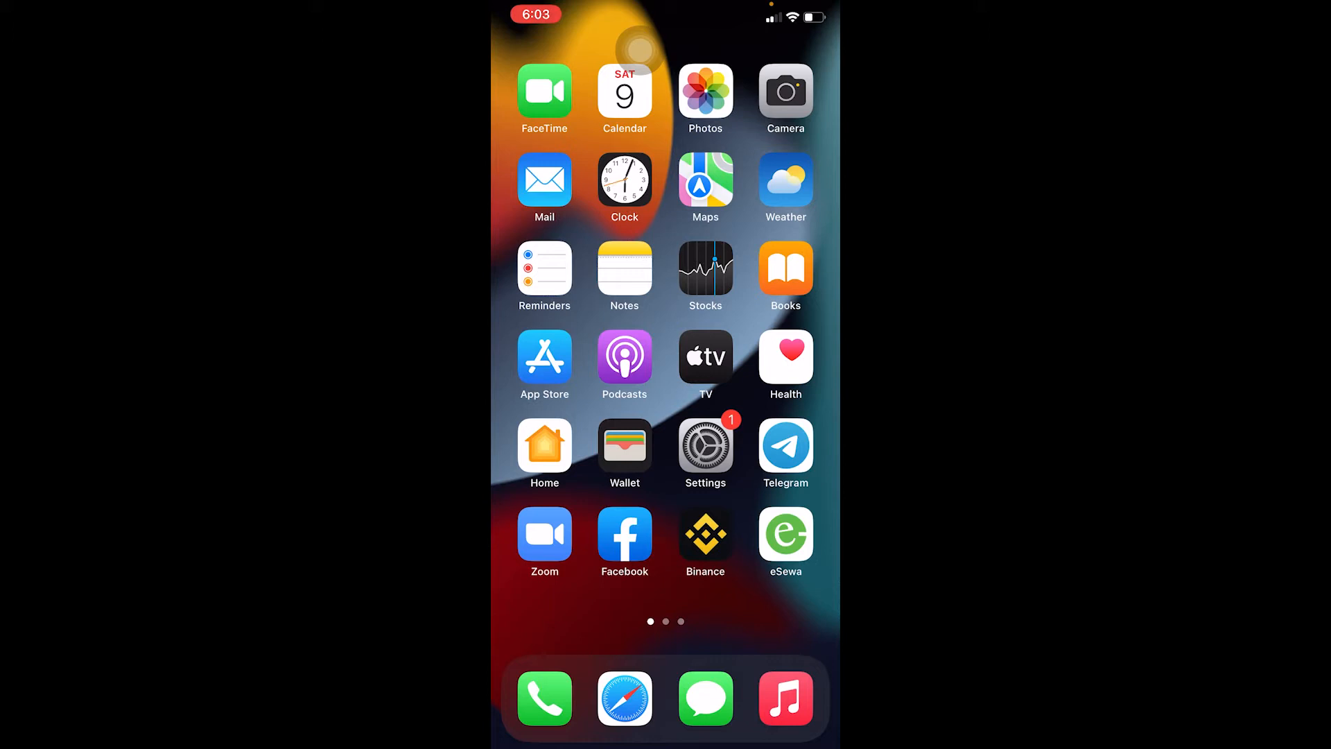
Step: Launch the App Store from the iPhone home screen
left_click(545, 359)
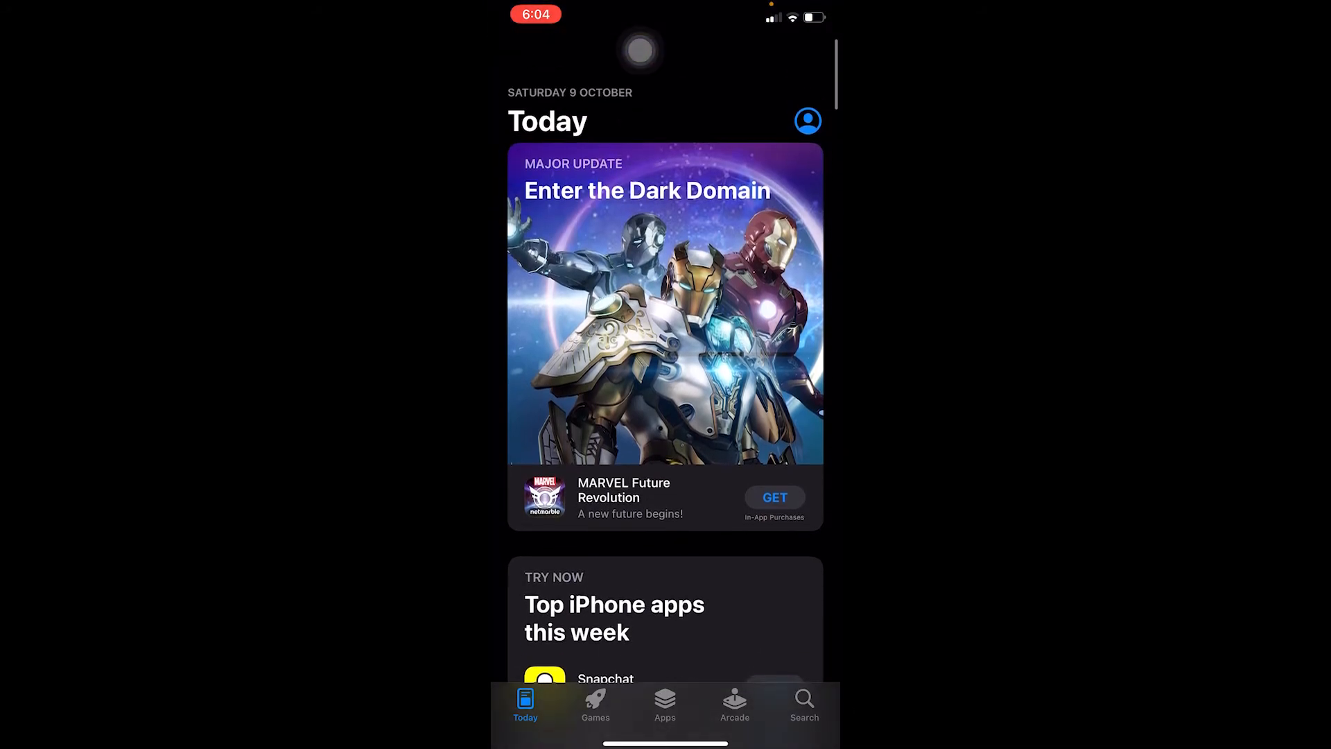
Step: Search the App Store for 'capcut' and get CapCut - Video Editor
left_click(803, 703)
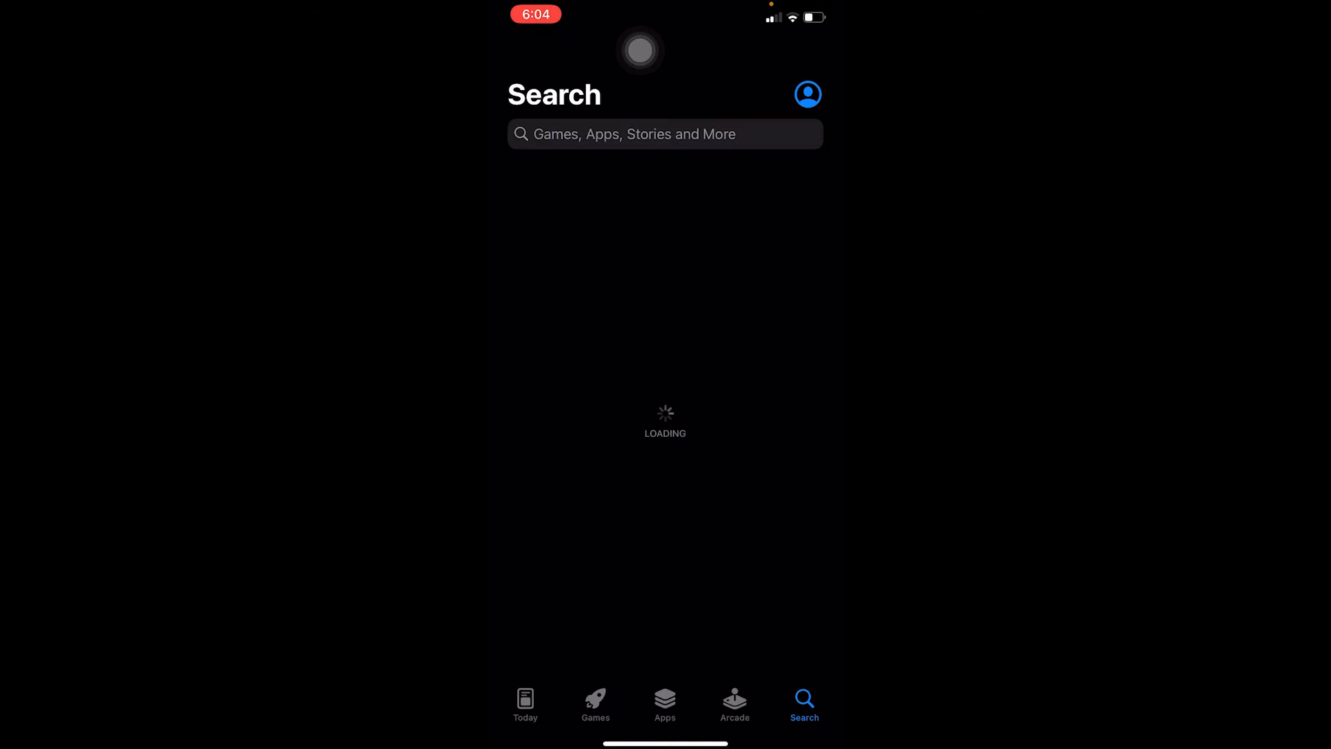
type("capcut")
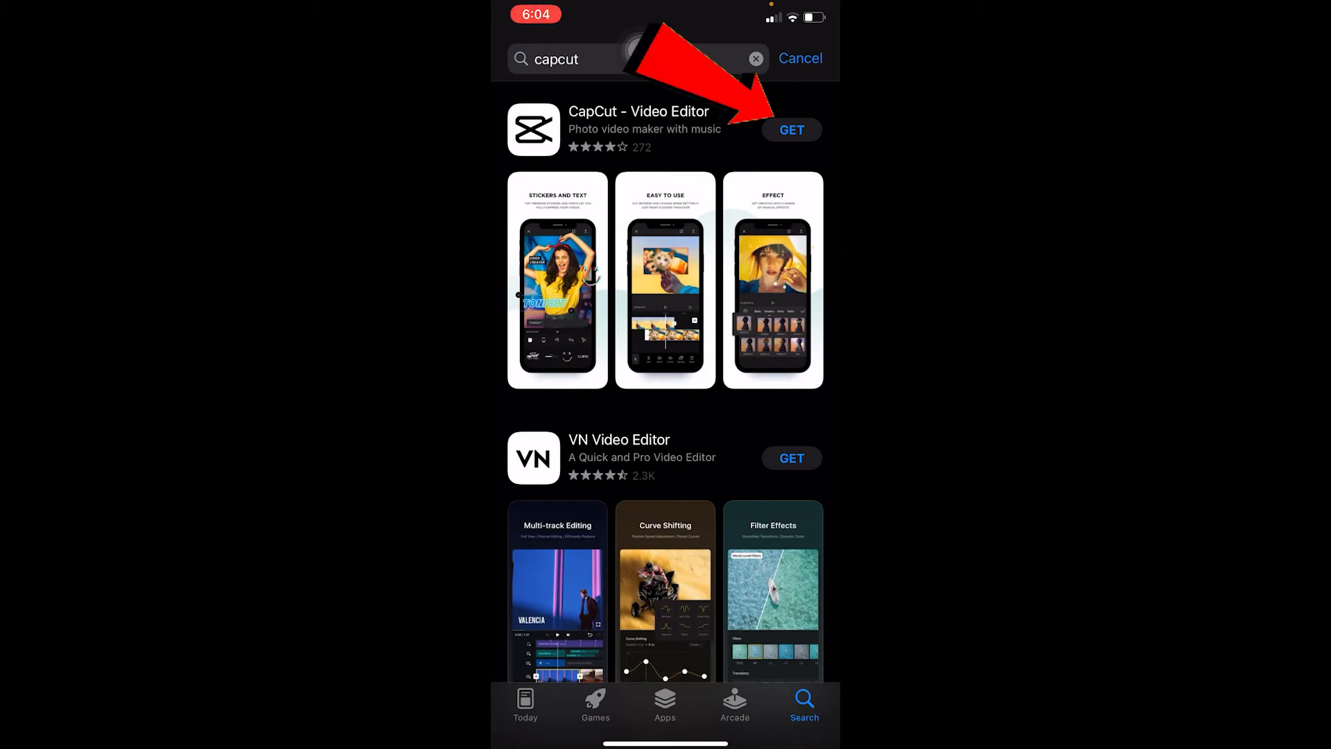
left_click(790, 129)
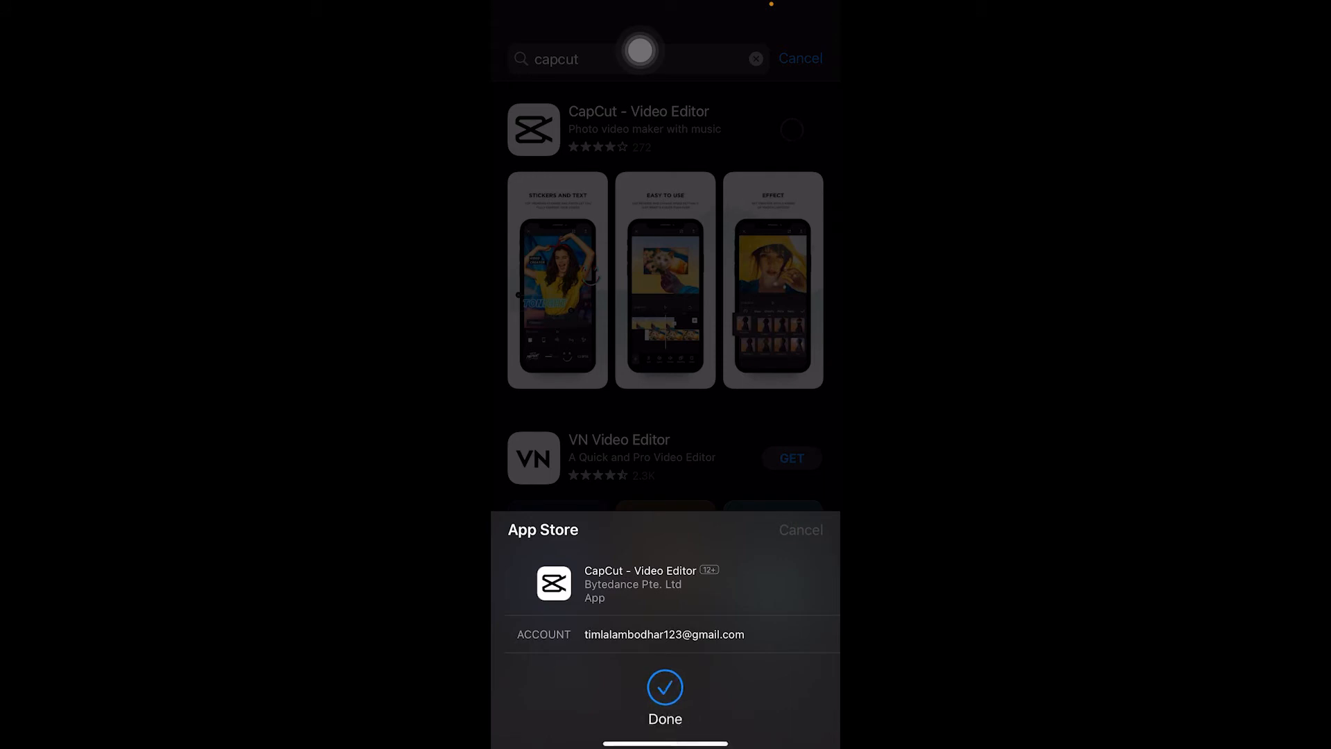
Step: Confirm the CapCut download, then launch the installed app
left_click(665, 696)
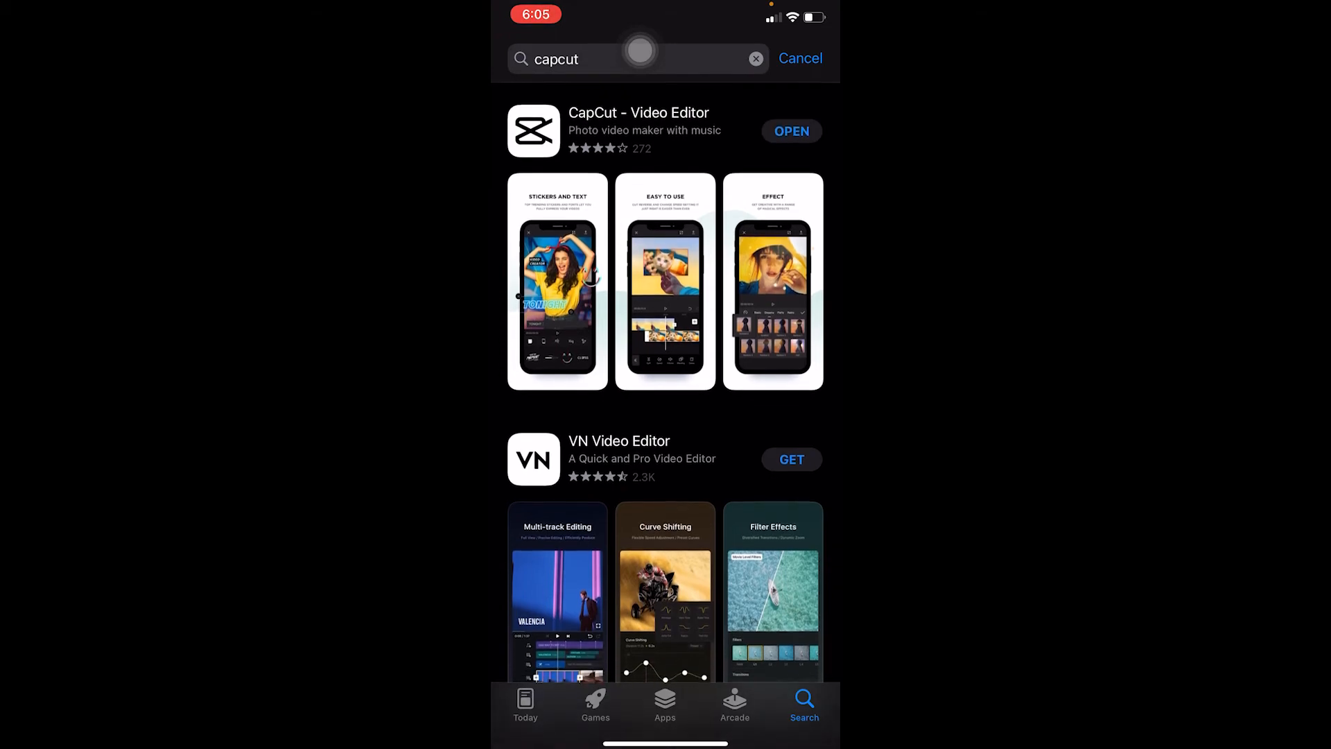
left_click(790, 131)
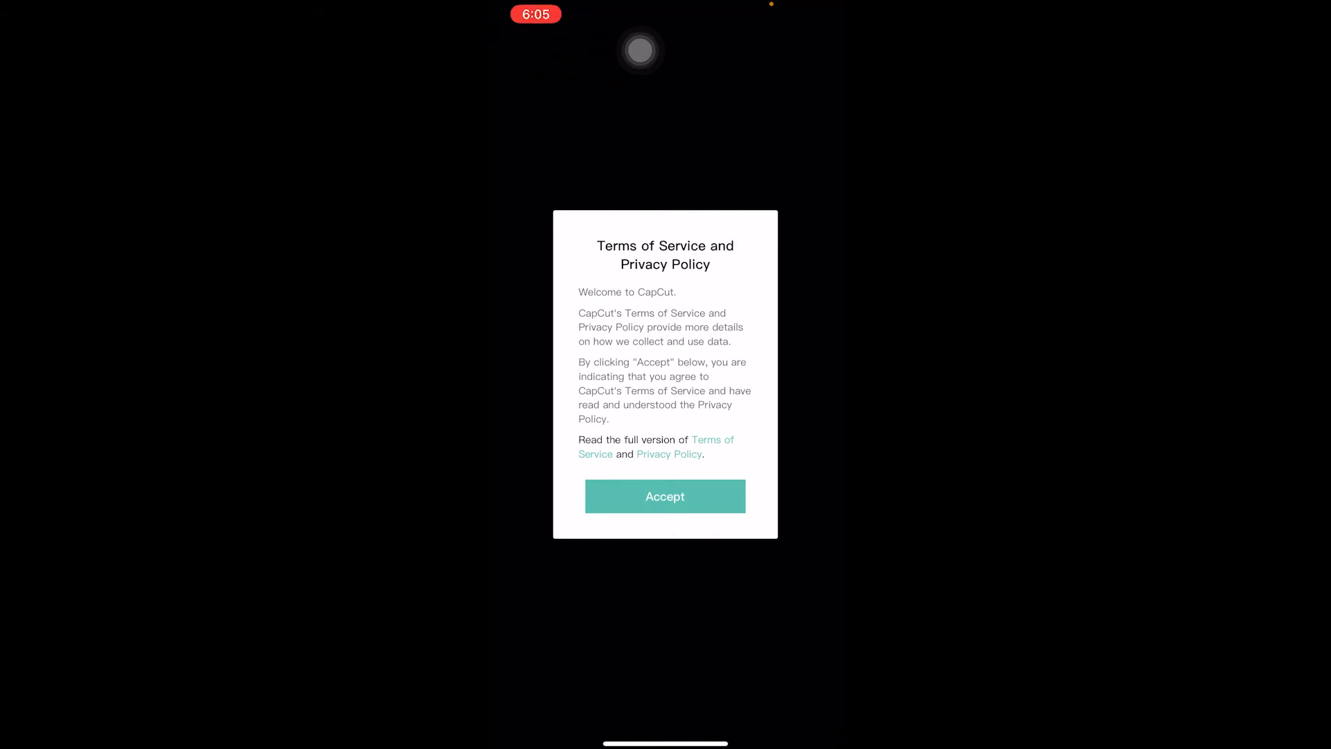
Step: Accept CapCut's terms and create a new project with the night-sky photo
left_click(665, 496)
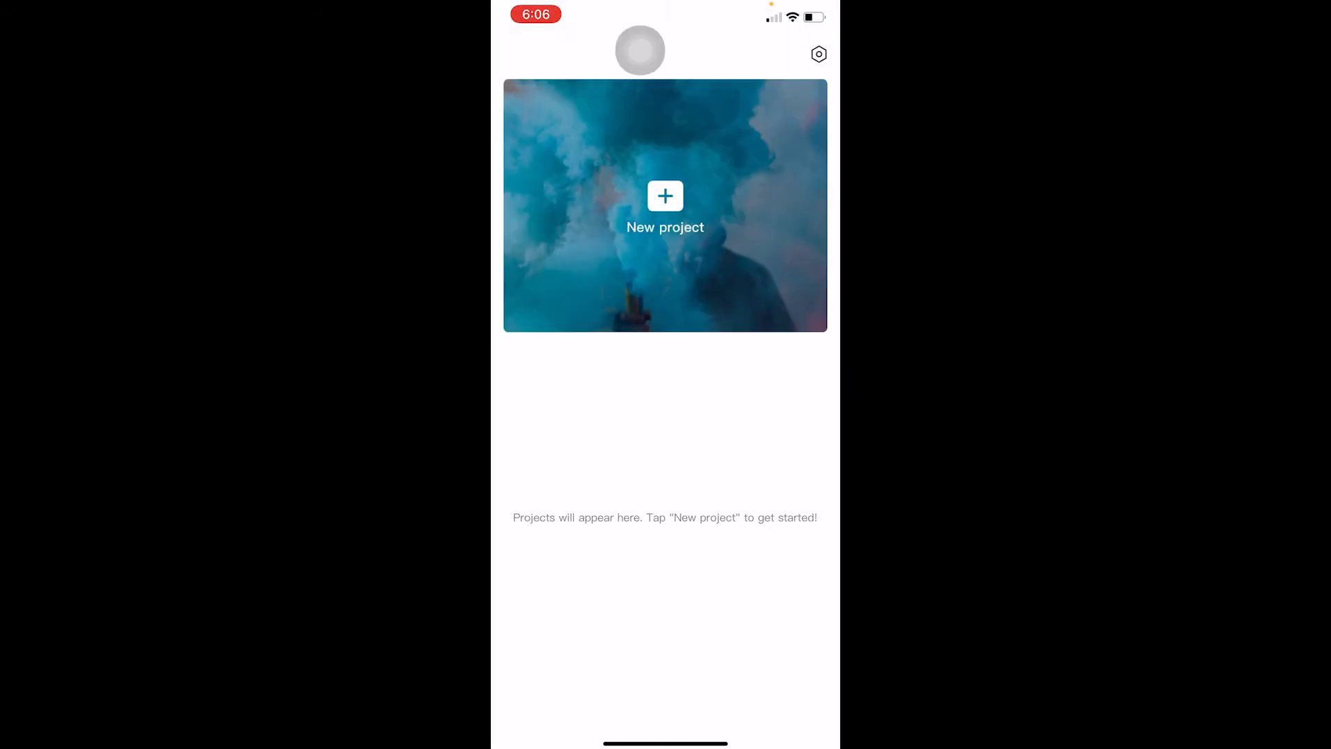
left_click(665, 205)
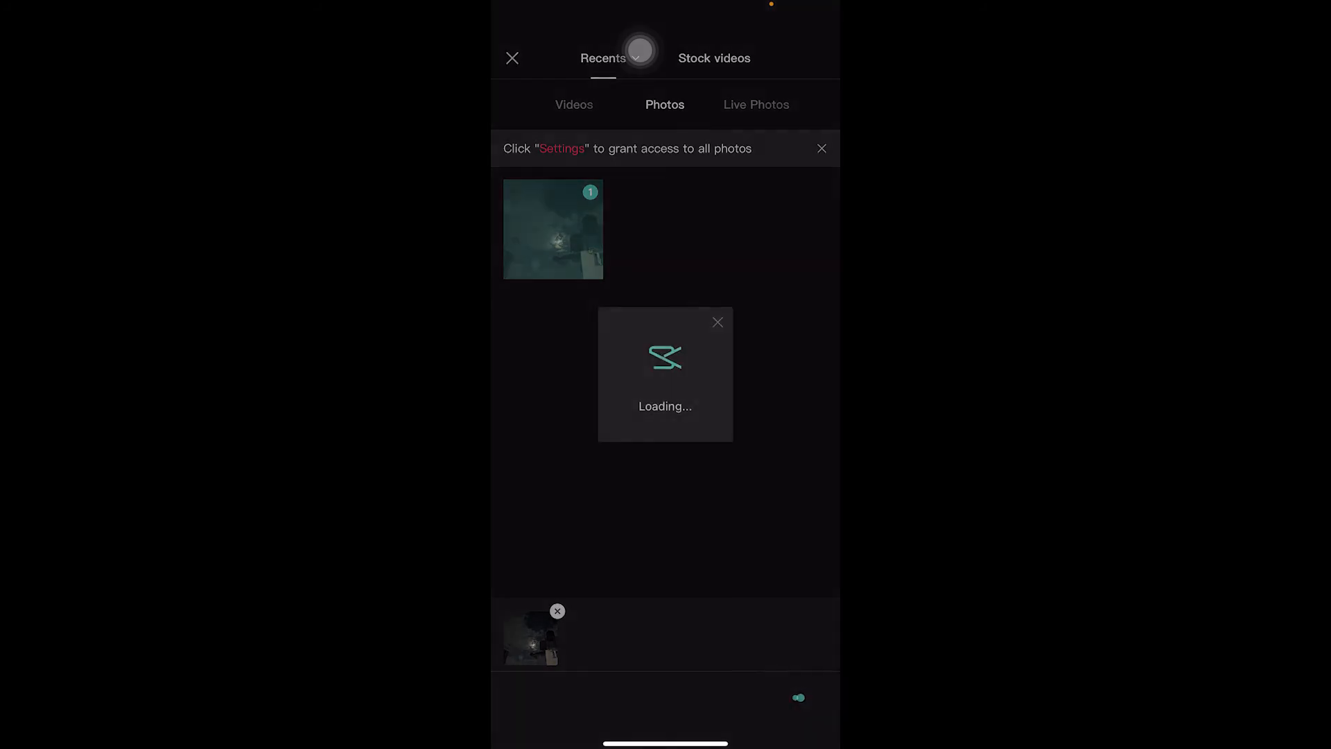
left_click(552, 228)
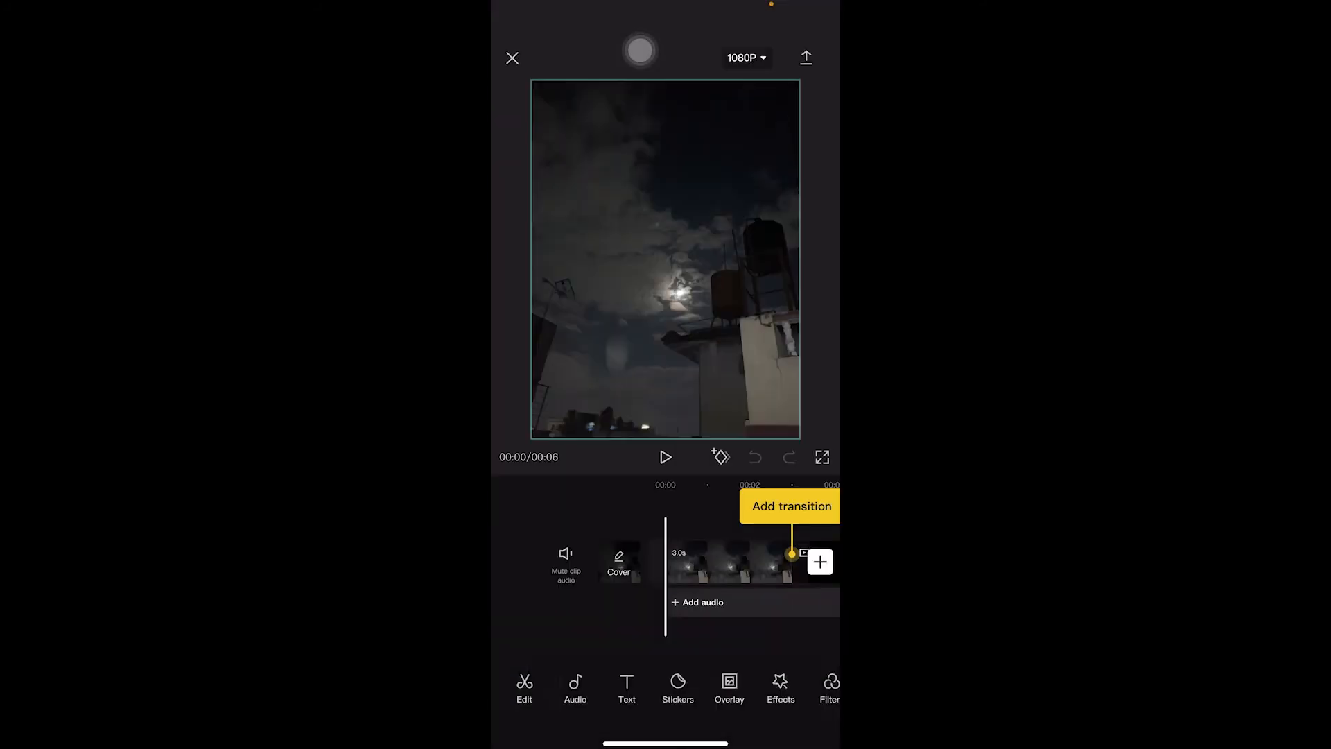